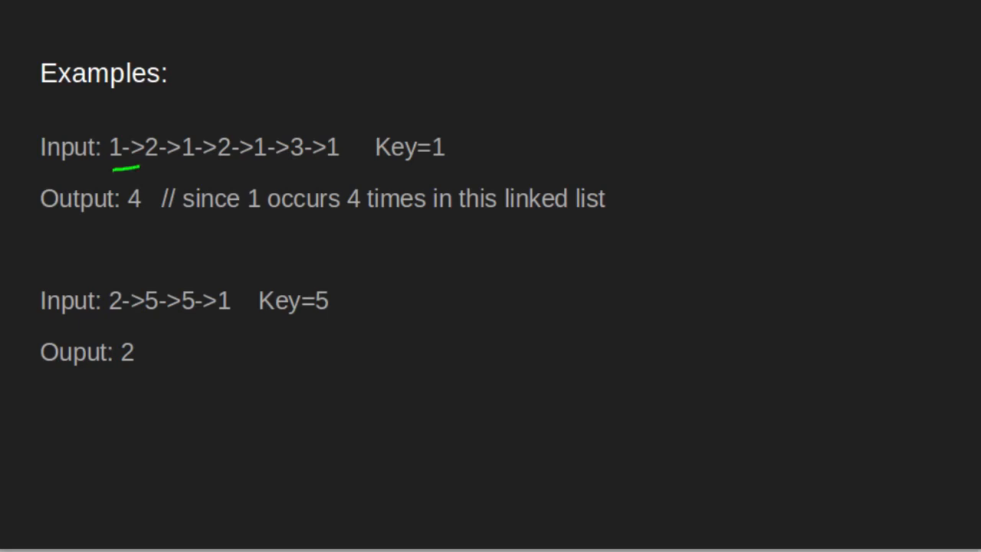
- Underline the first input list 1->2->1->2->1->3->1, its Key=1, and the second input list 2->5->5->1 in green
drag(135, 167, 268, 171)
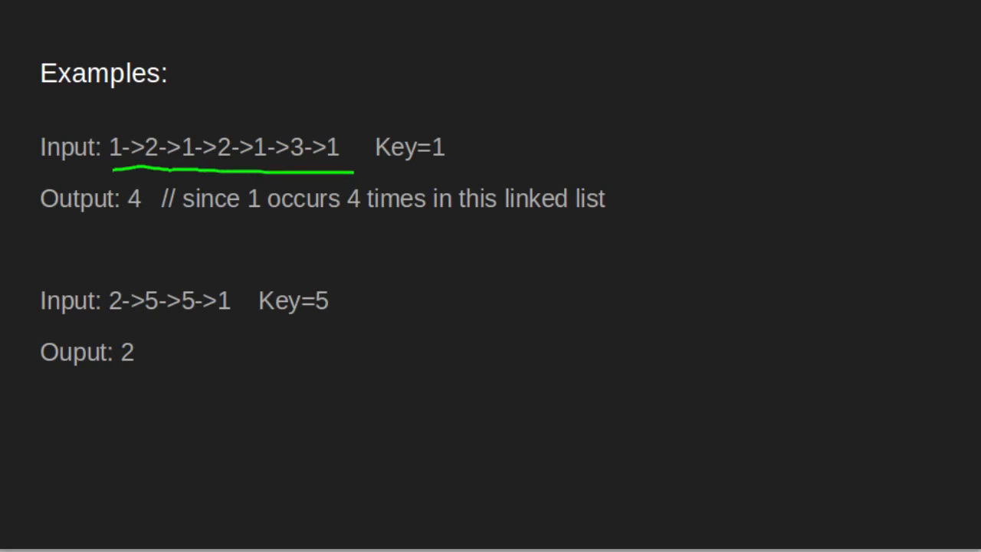
drag(386, 169, 432, 167)
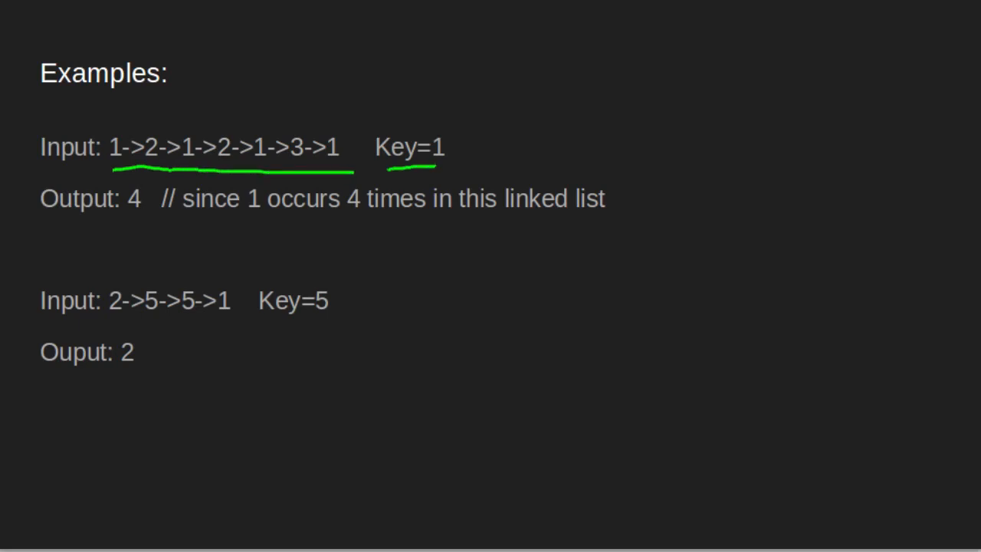
drag(110, 322, 175, 322)
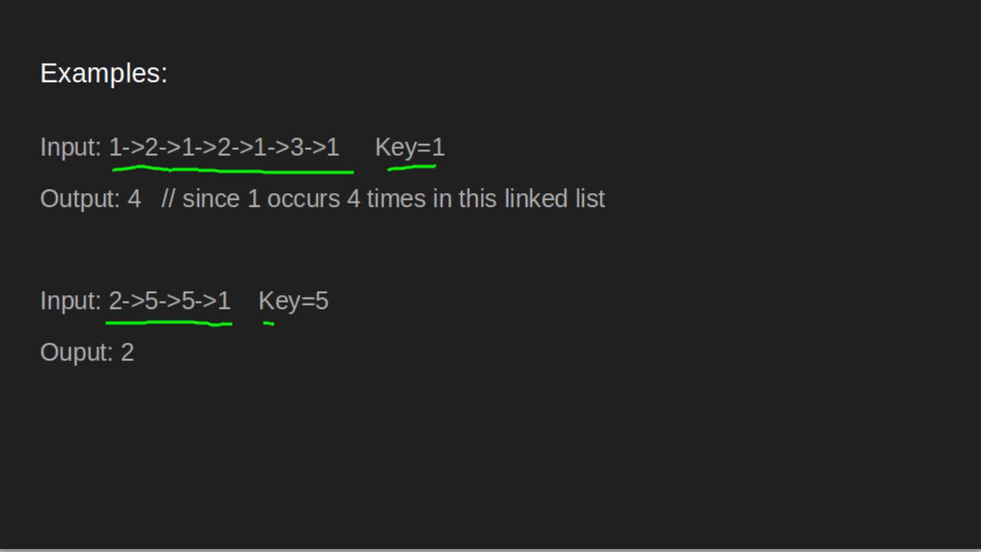
- Underline the second example's Key=5 and its Output: 2 line in green
drag(263, 328, 334, 328)
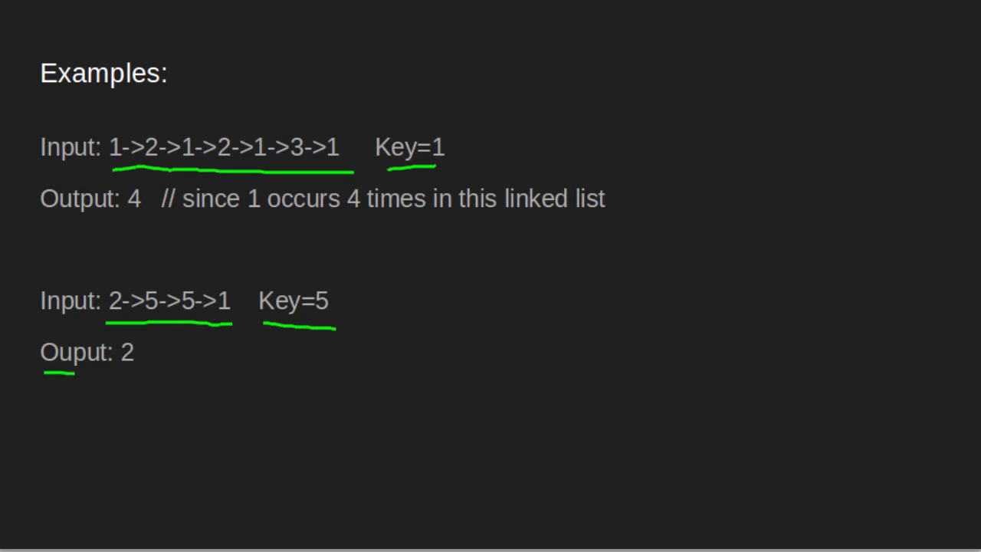
drag(46, 374, 130, 374)
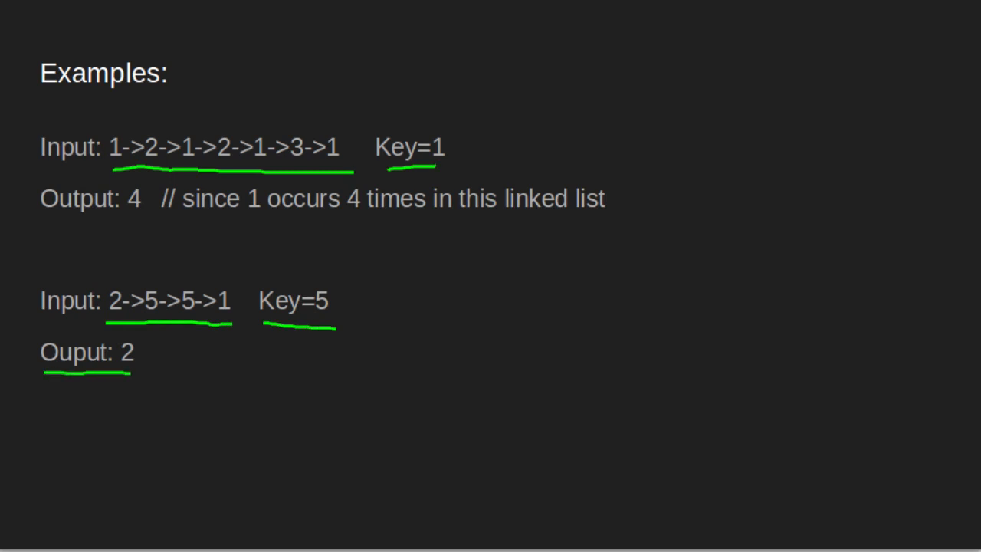